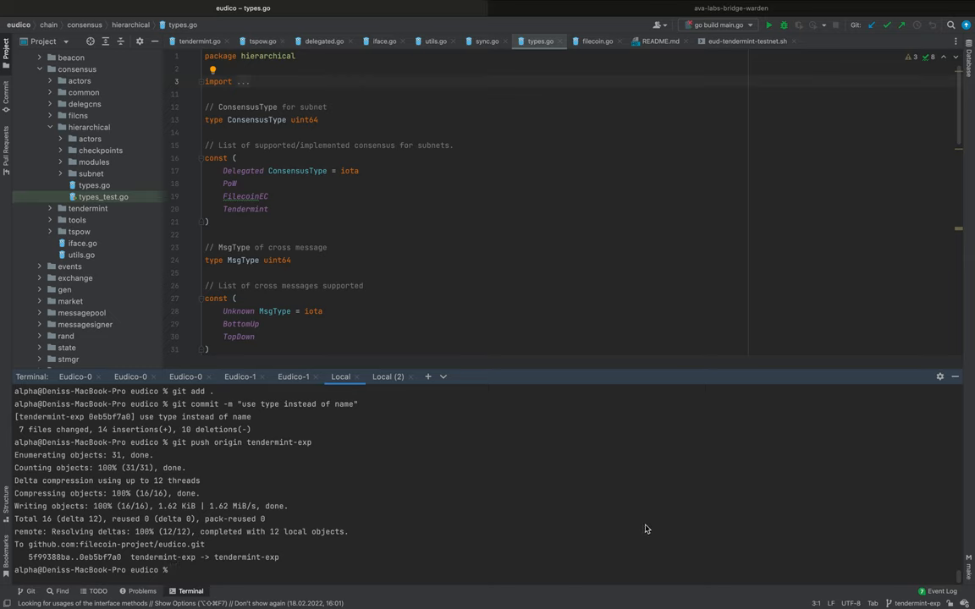
{"action": "mouse_move", "coordinate": [753, 53]}
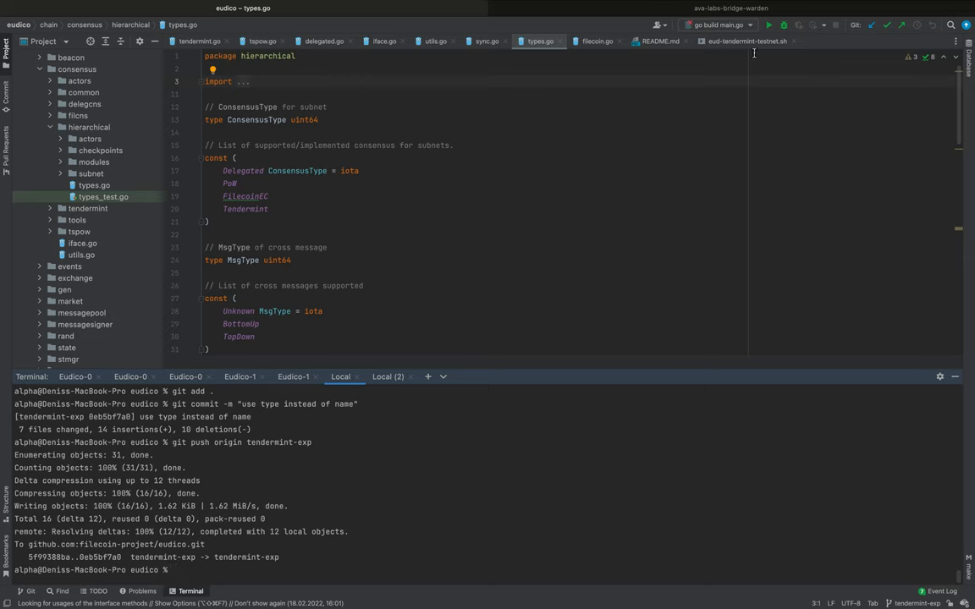
Step: Show eud-tendermint-testnet.sh scrolled to the tmux send-keys node stop and start aliases
{"action": "left_click", "coordinate": [745, 41]}
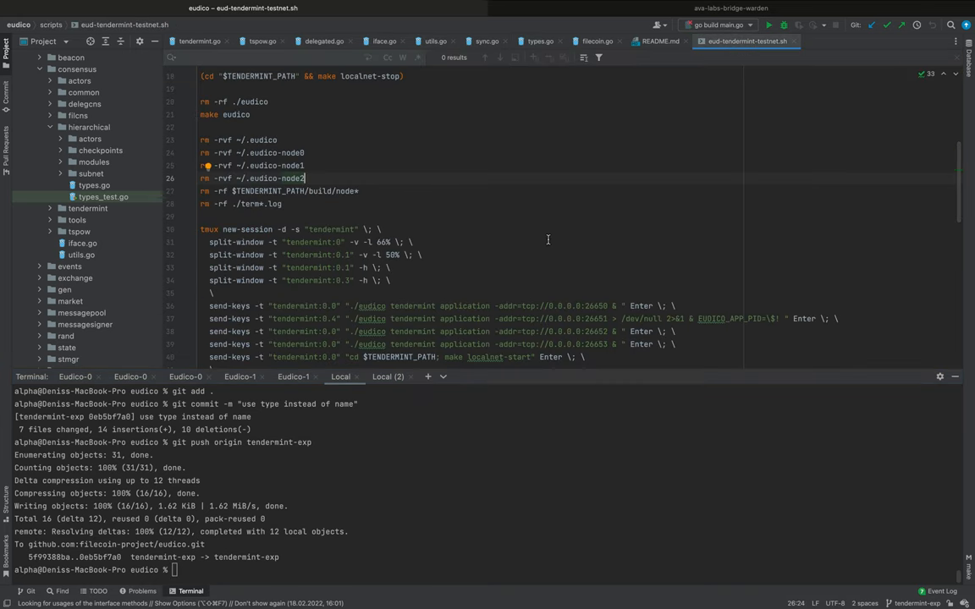
{"action": "mouse_move", "coordinate": [362, 294]}
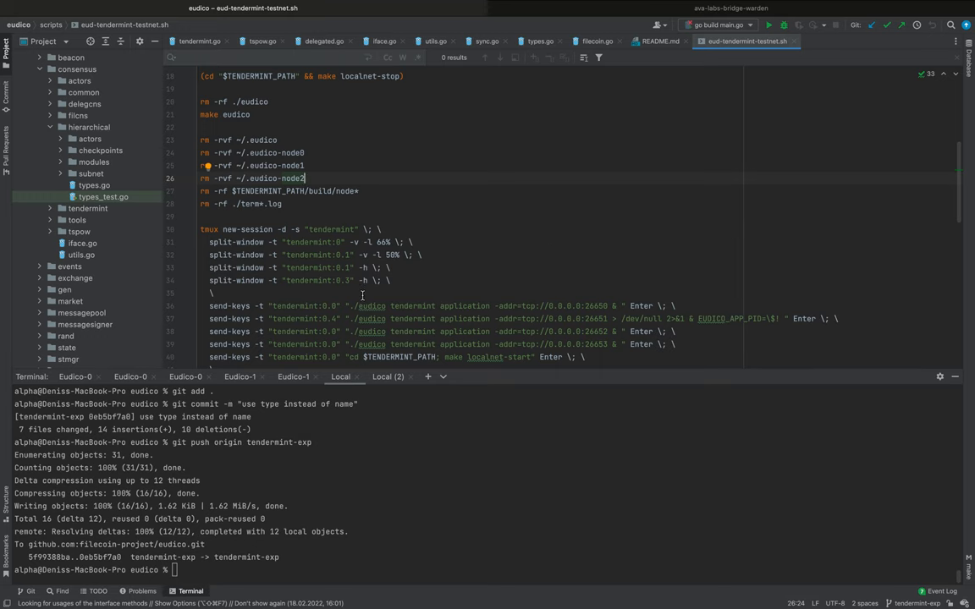
{"action": "scroll", "scroll_direction": "down", "scroll_amount": 3}
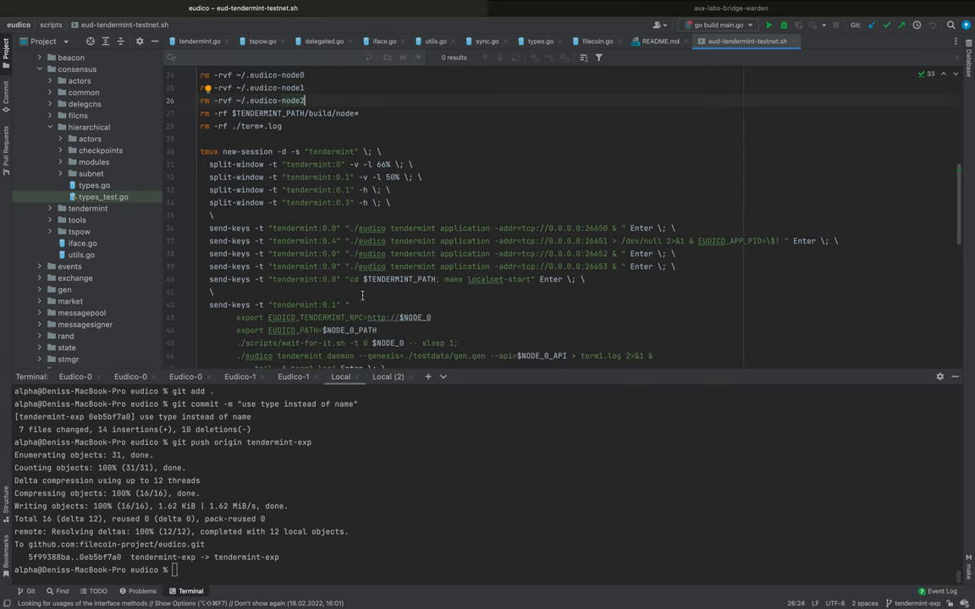
{"action": "scroll", "scroll_direction": "down", "scroll_amount": 3}
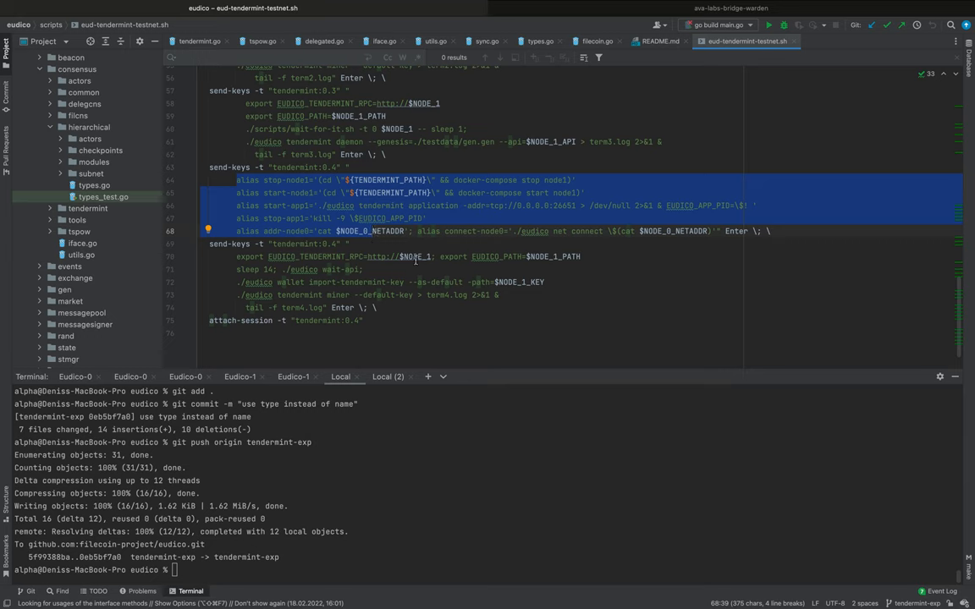
{"action": "left_click", "coordinate": [432, 244]}
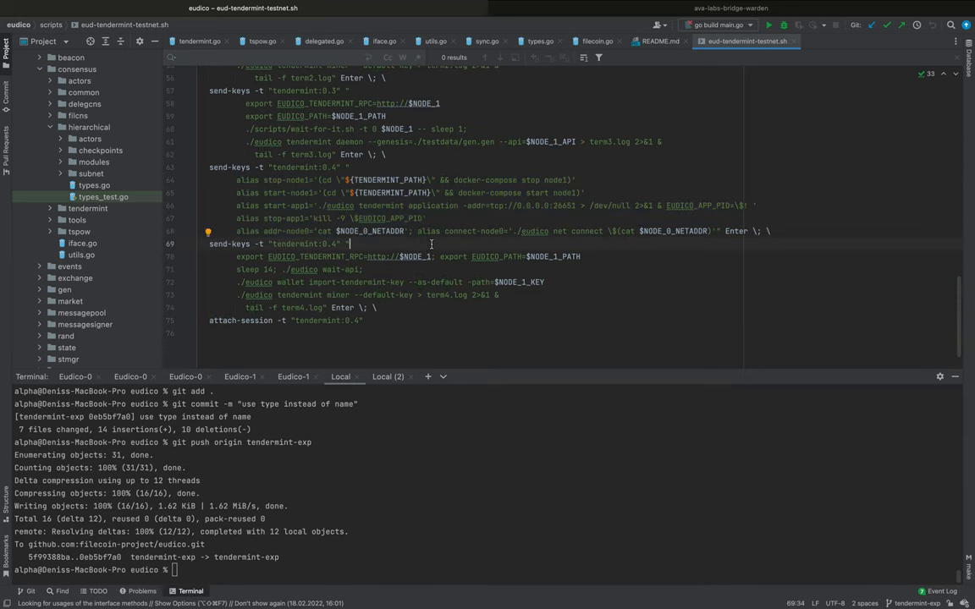
{"action": "mouse_move", "coordinate": [244, 183]}
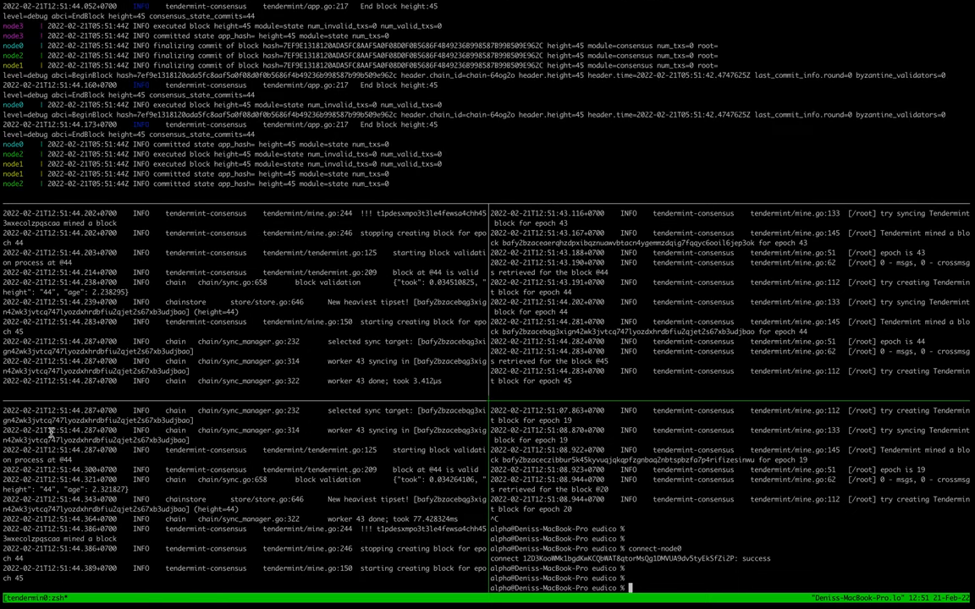
Step: Scroll the tmux consensus logs to follow blocks committing around height 45
{"action": "scroll", "scroll_direction": "down", "scroll_amount": 3}
{"action": "type", "text": "stop-node1"}
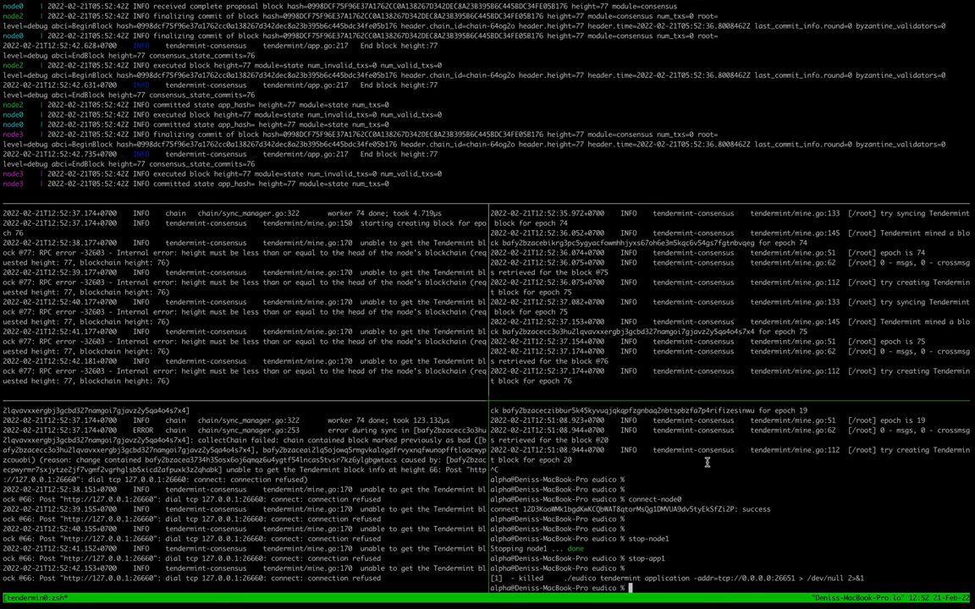
{"action": "type", "text": "sta"}
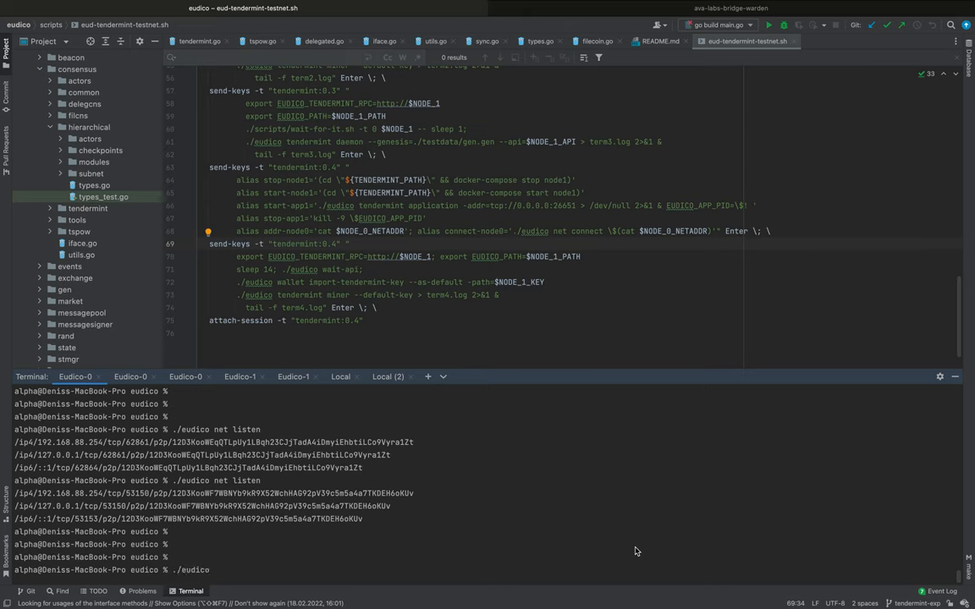
Step: List the eudico wallets to check the balance before sending
{"action": "type", "text": "wallet list"}
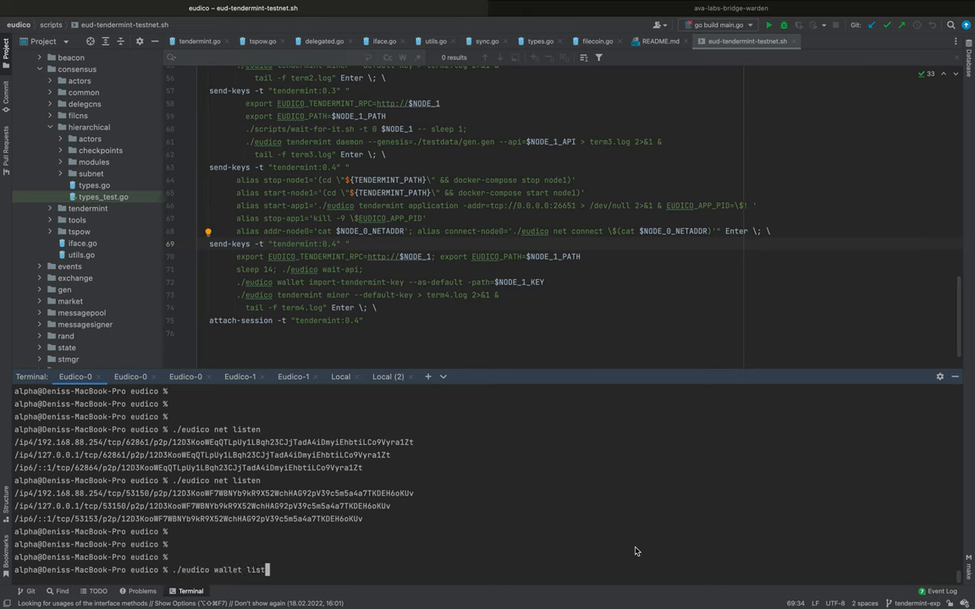
{"action": "key", "text": "Return"}
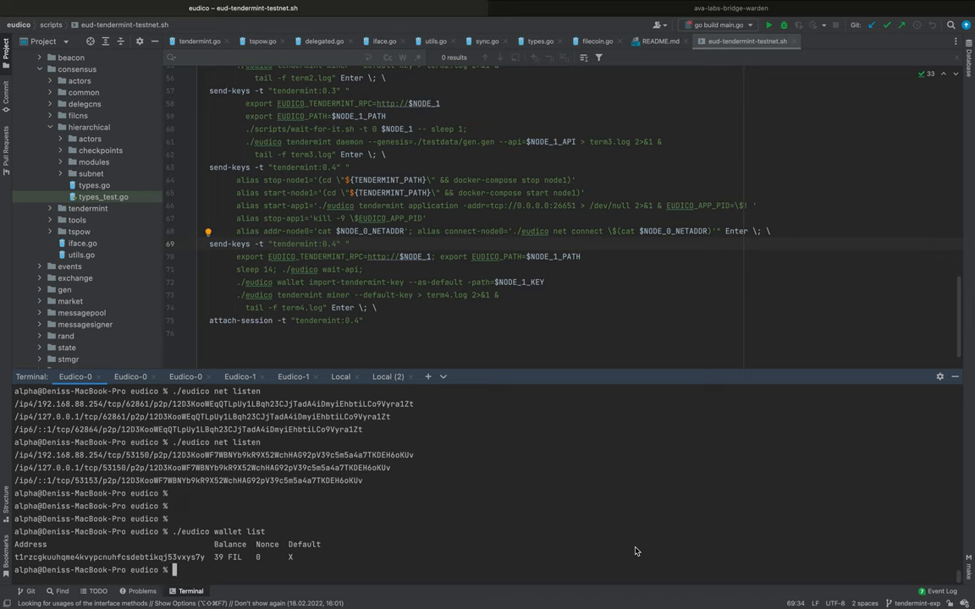
Step: Compose ./eudico send to t1rzcgkuuhqme4kvypcnuhfcsdebtikqj53vxys7y for the 11 FIL transfer
{"action": "type", "text": "./eudico"}
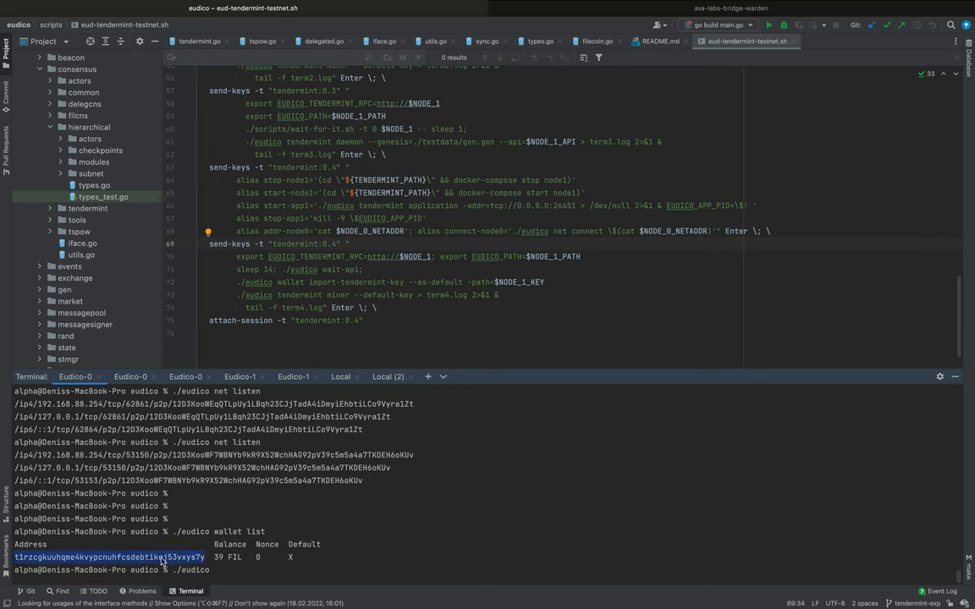
{"action": "type", "text": "send"}
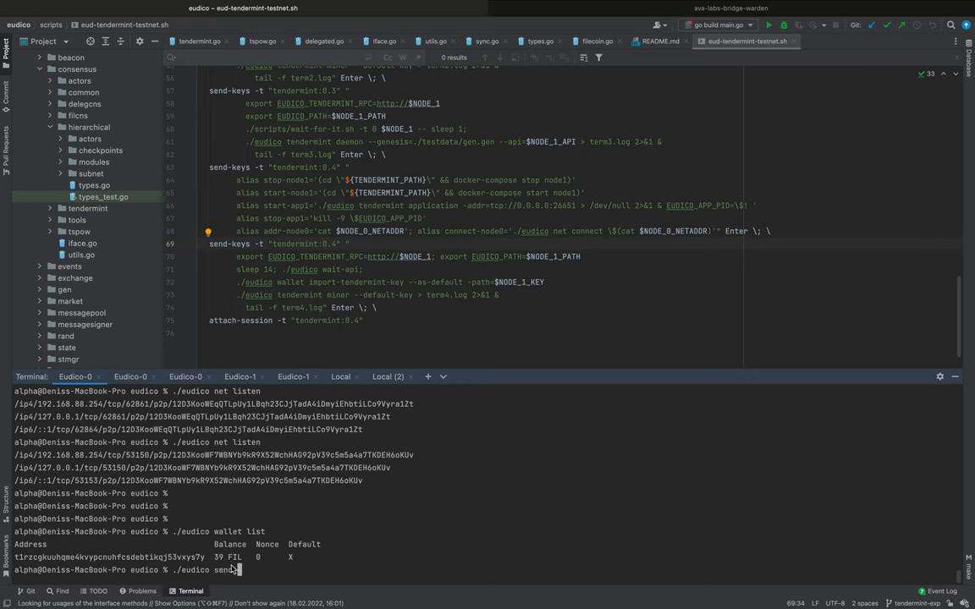
{"action": "type", "text": "t1rzcgkuuhqme4kvypcnuhfcsdebtikqj53vxys7y 11"}
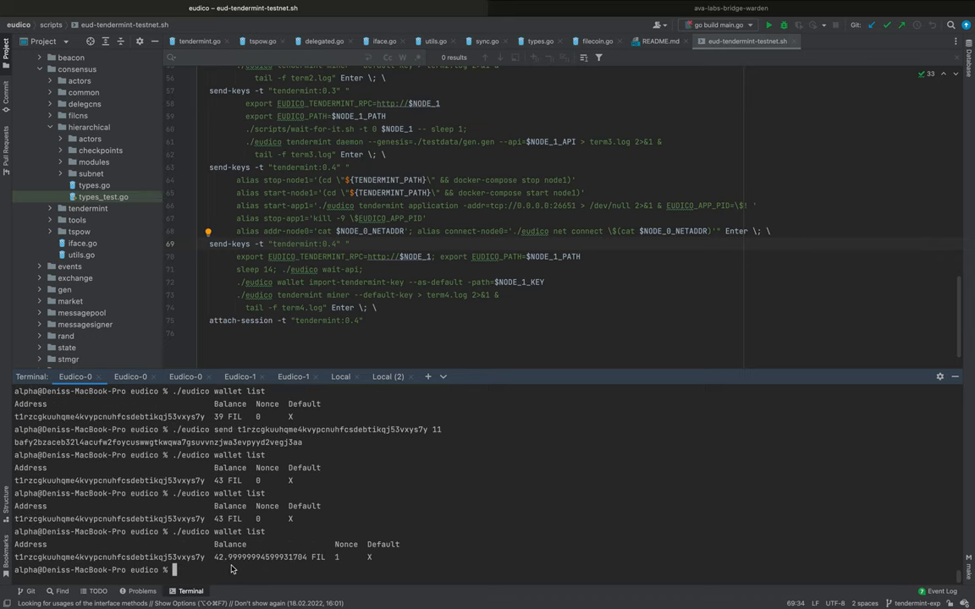
{"action": "mouse_move", "coordinate": [313, 529]}
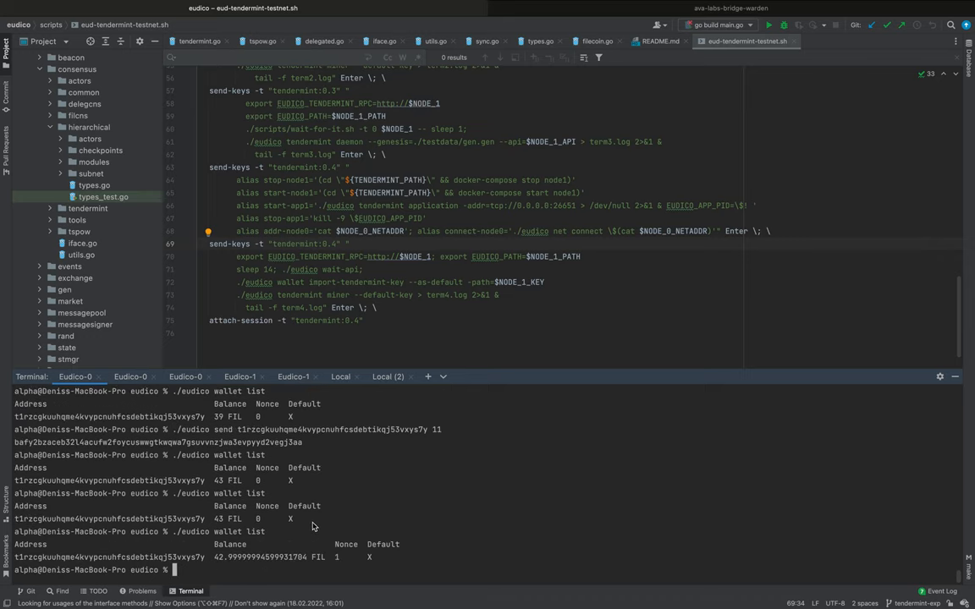